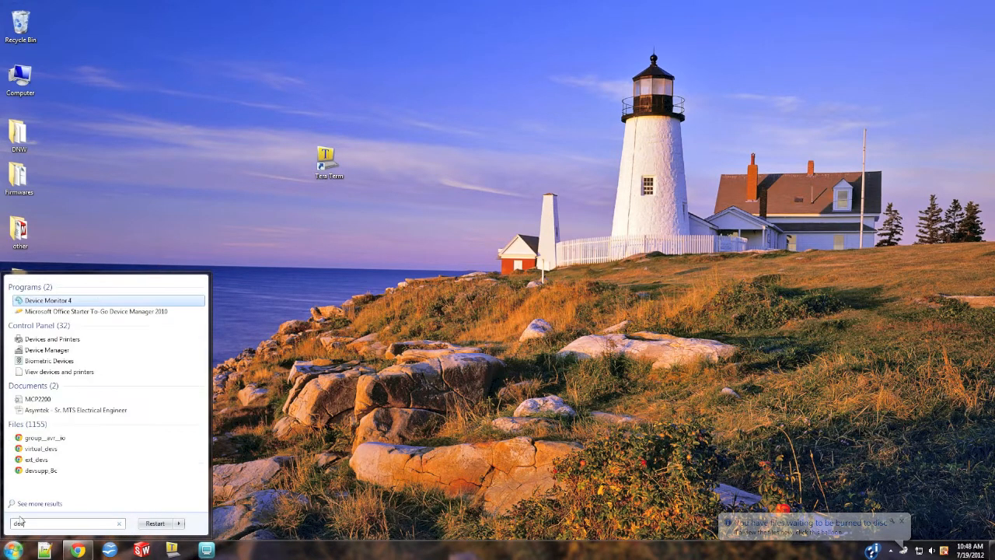
Step: Open Device Manager, check EarthLCD CDC Device on COM22, cancel a driver update, then close it
click(47, 349)
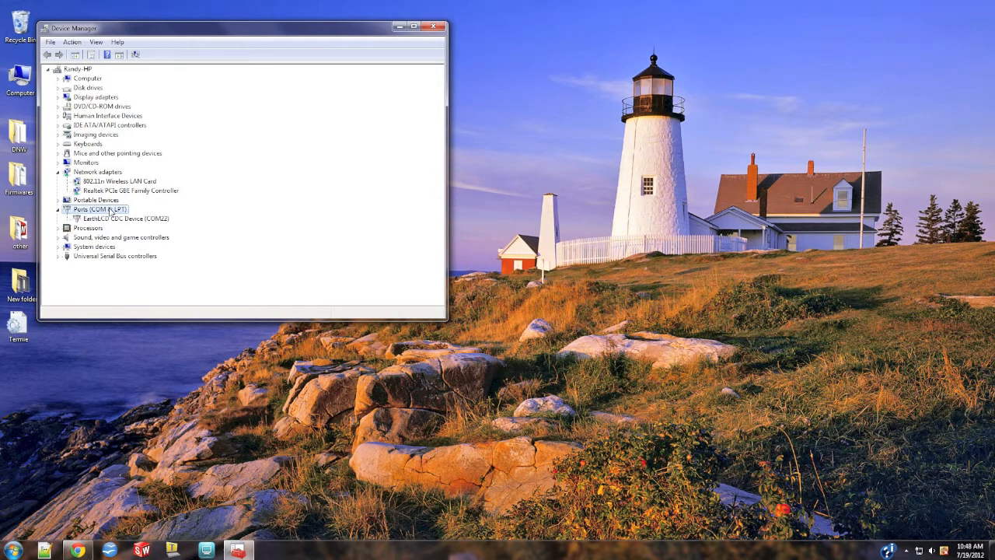
right_click(122, 217)
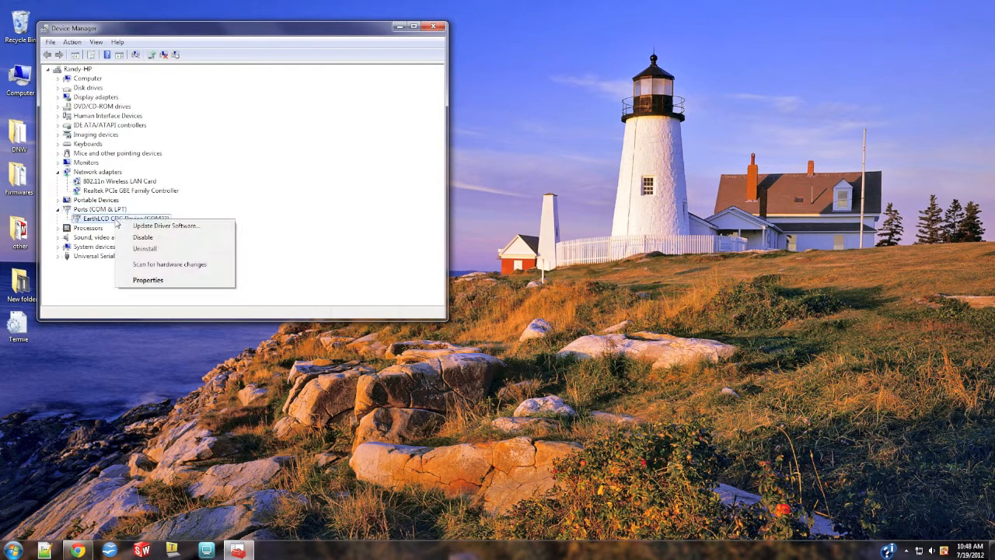
mouse_move(165, 226)
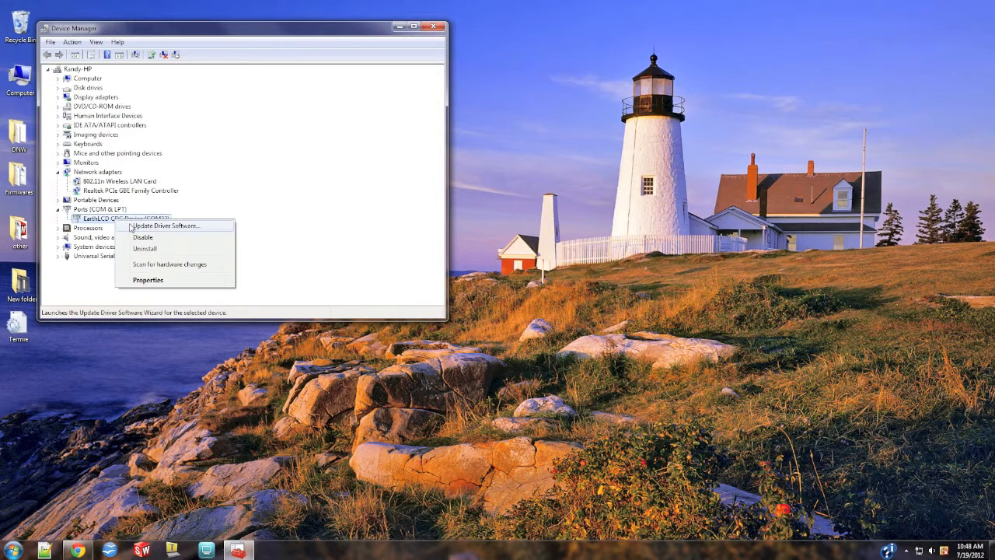
click(164, 225)
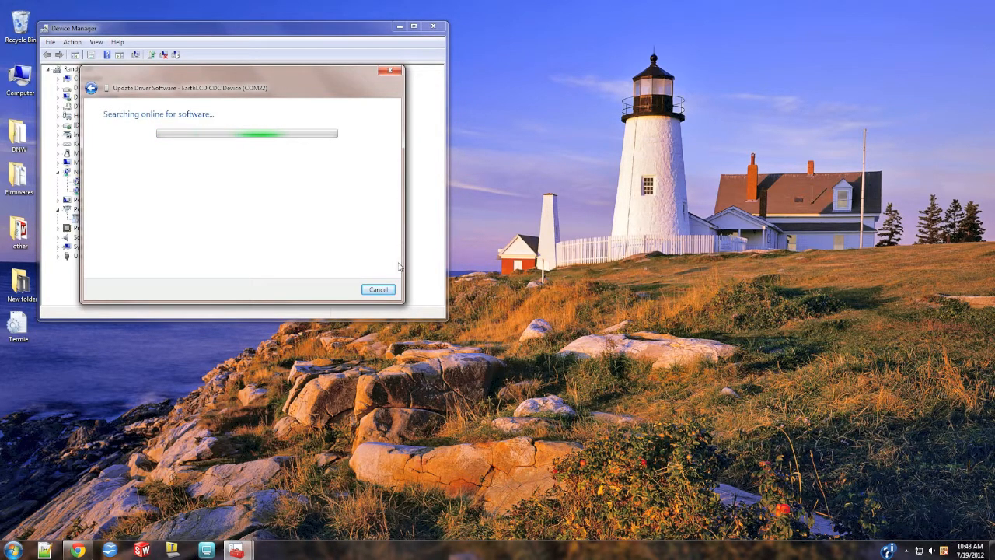
click(378, 289)
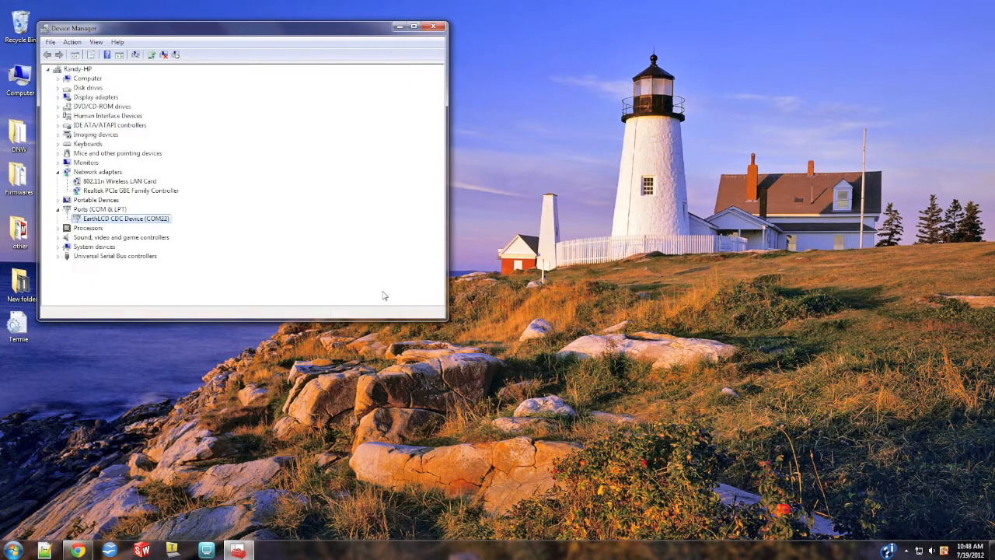
click(433, 26)
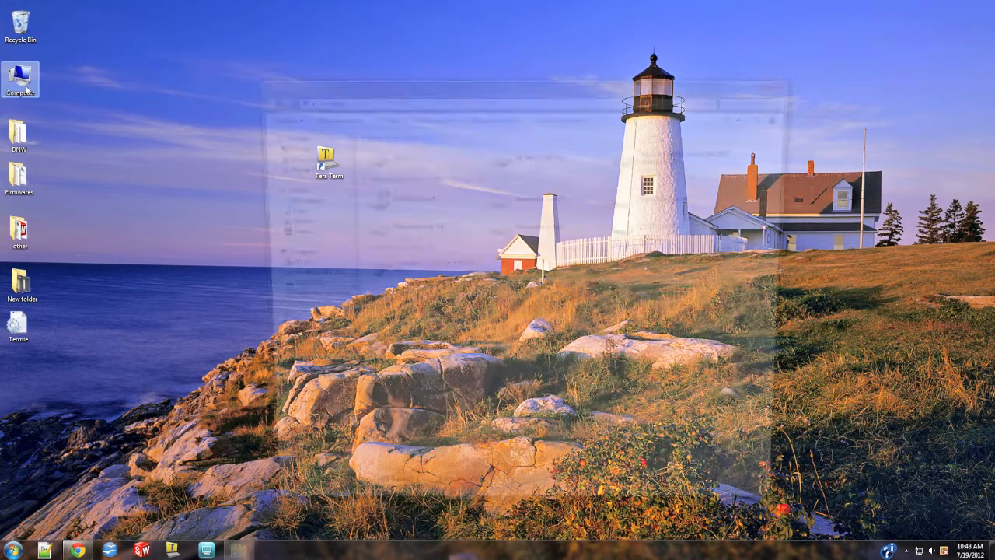
Step: Copy the Termie application from the EZLCD-313 drive to the desktop and close the drive window
double_click(20, 79)
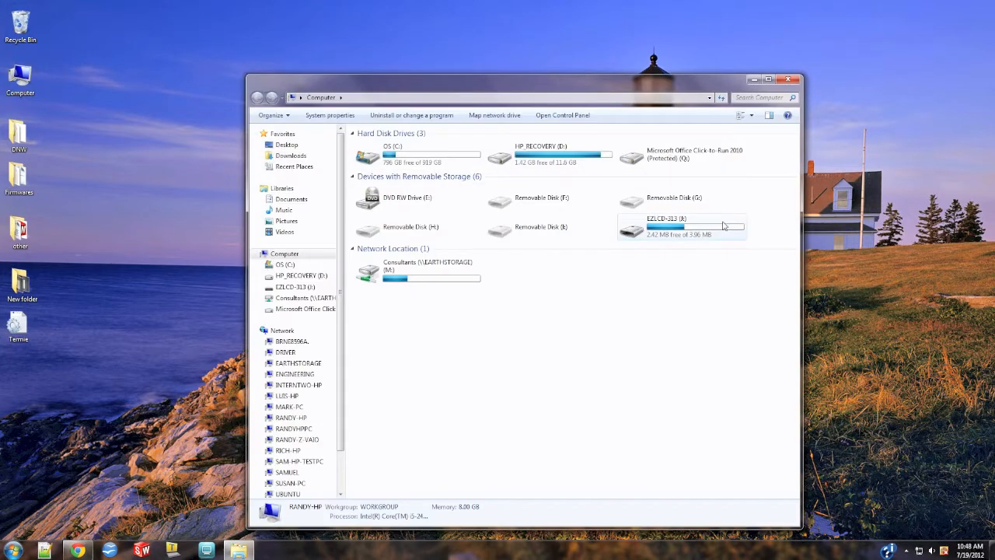
double_click(665, 225)
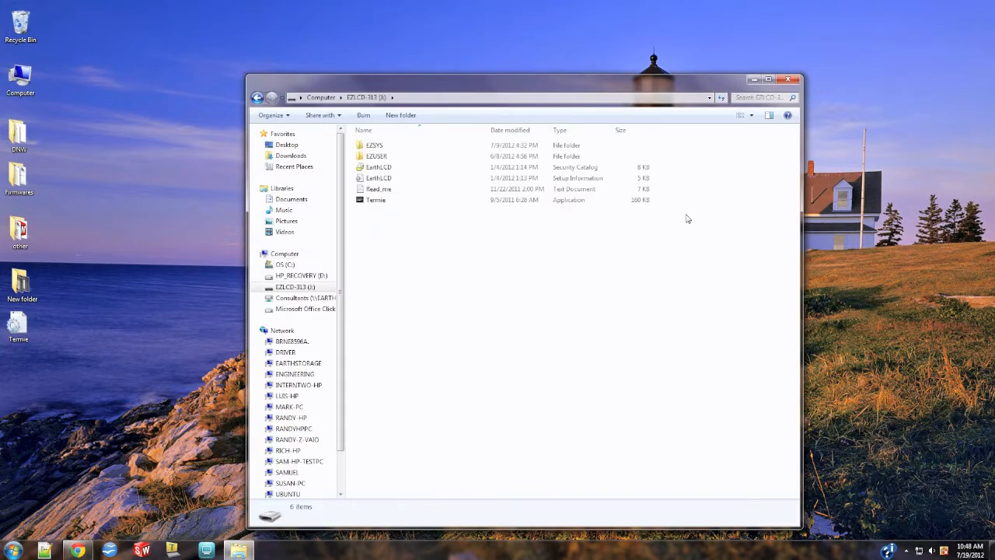
click(375, 200)
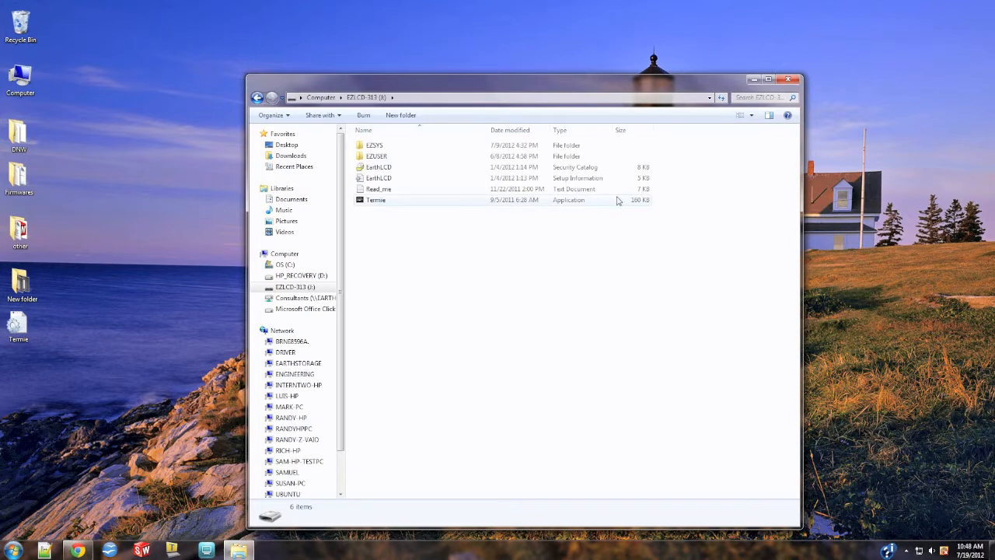
click(375, 200)
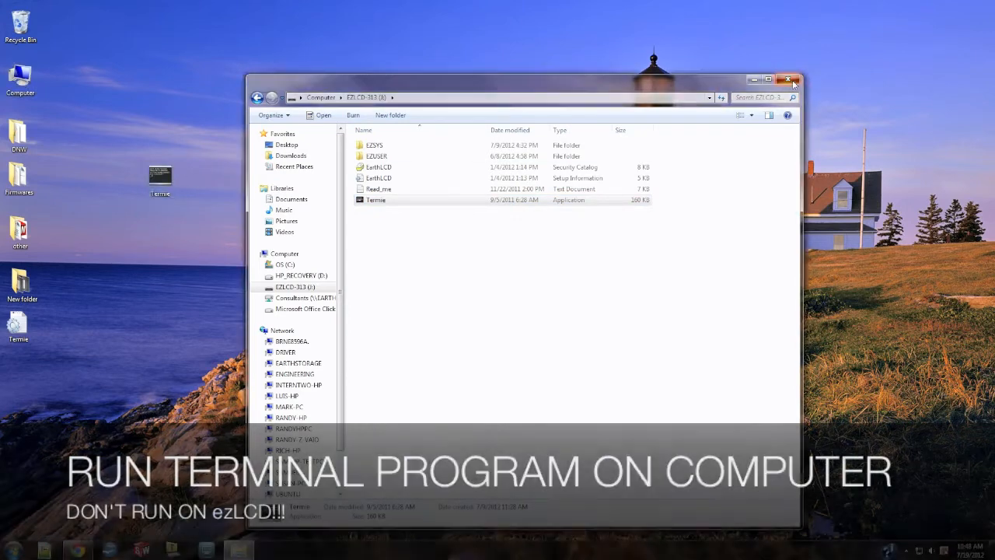
click(791, 79)
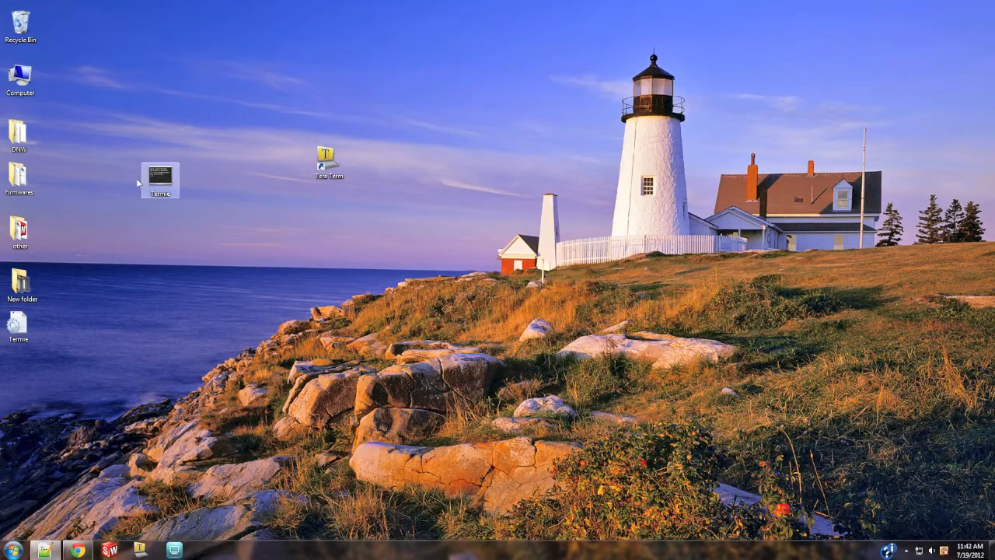
Step: Launch Termie from the desktop and confirm serial settings: COM22, 115200 baud, 8N1, no handshake
double_click(161, 180)
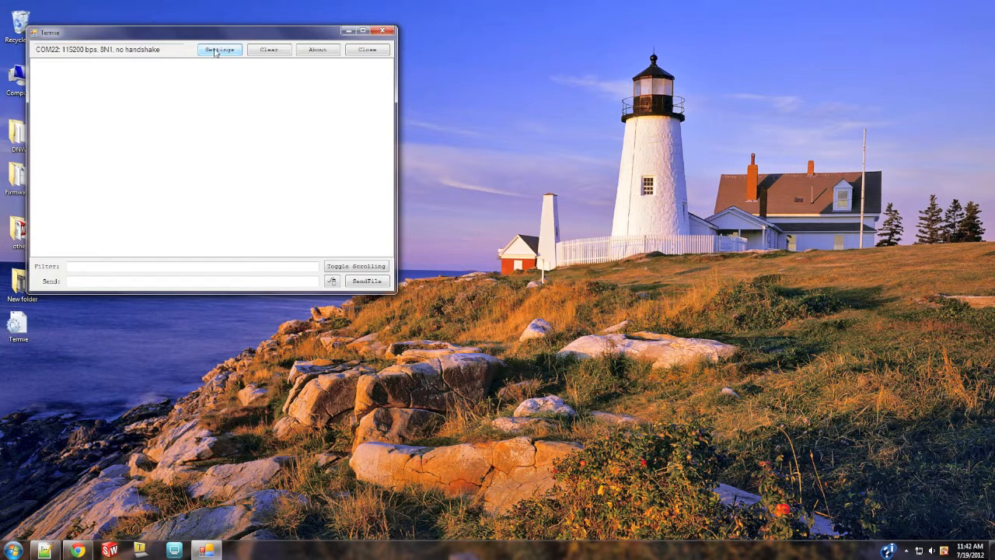
click(219, 49)
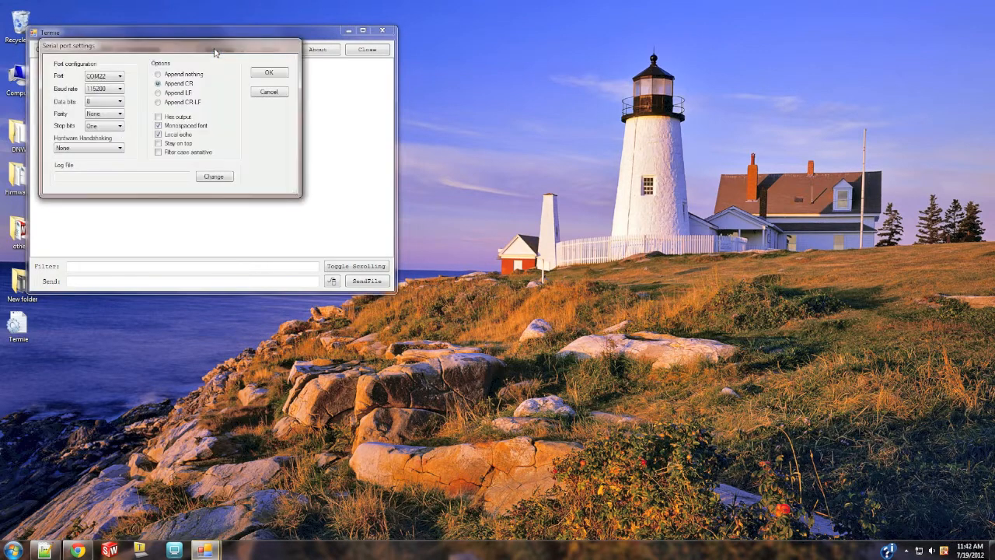
click(269, 72)
text(cls)
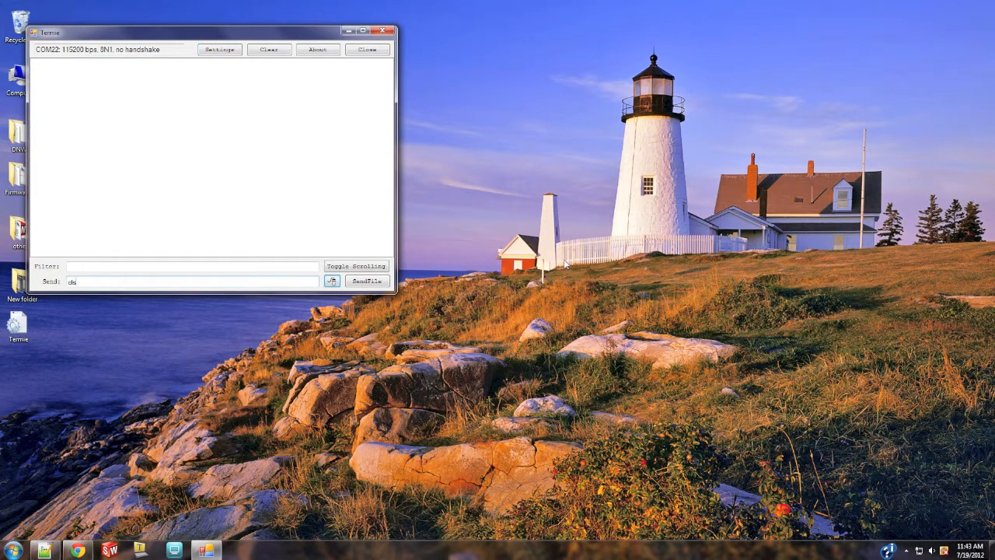
Step: Send 'cls white' to the ezLCD and receive the 'Clear Screen to ColorID-x' reply
text(white)
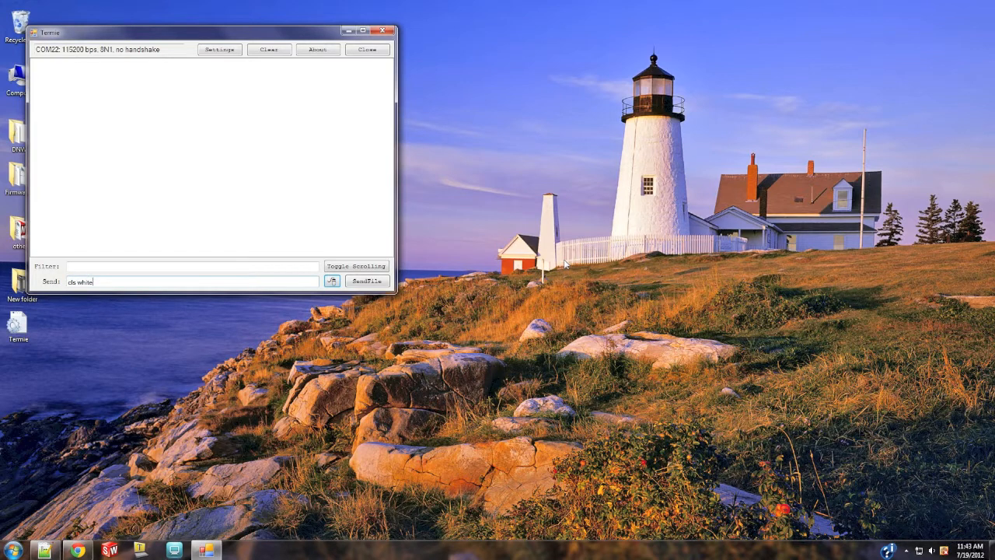
key(enter)
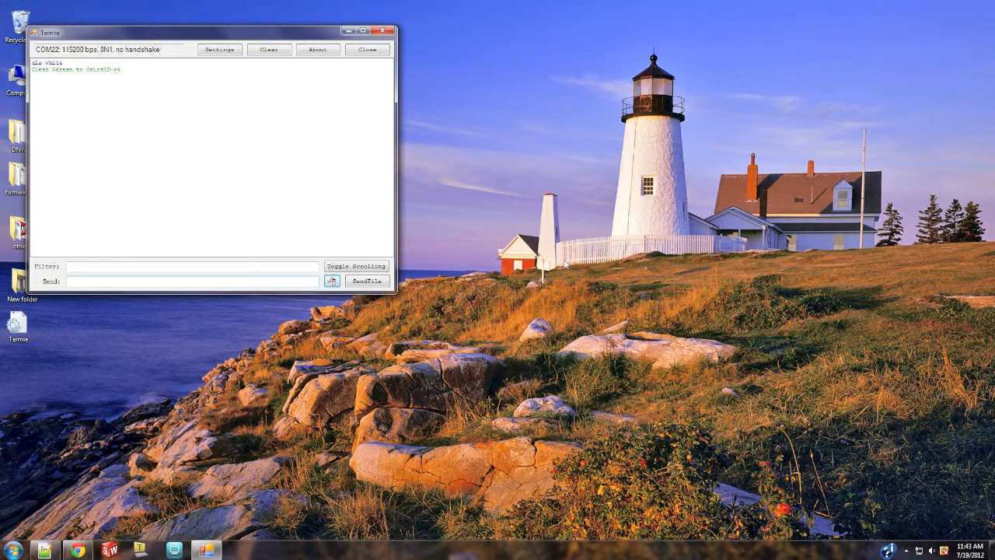
mouse_move(398, 362)
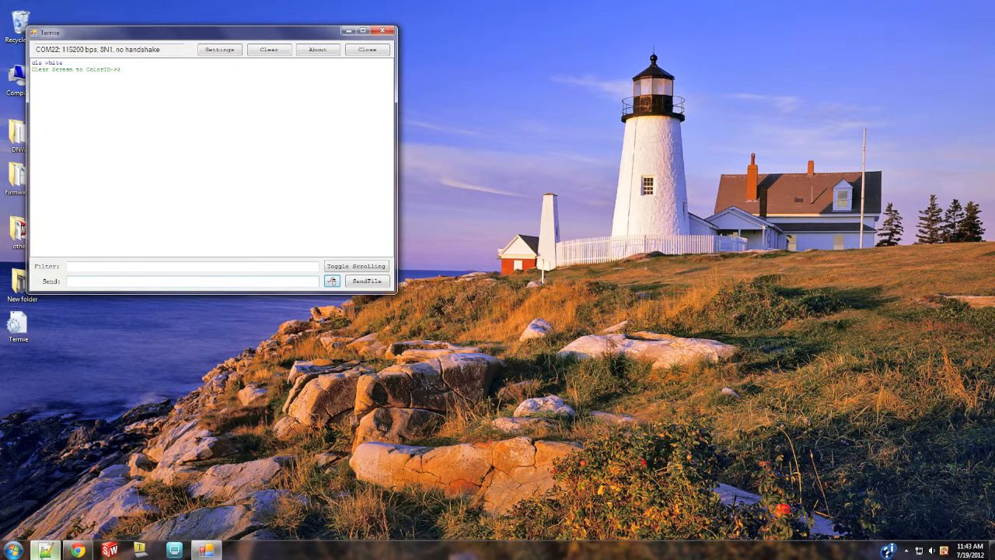
Step: Write the lines cls blue, pause 1000 and cls red in a blank Notepad++ document
click(205, 549)
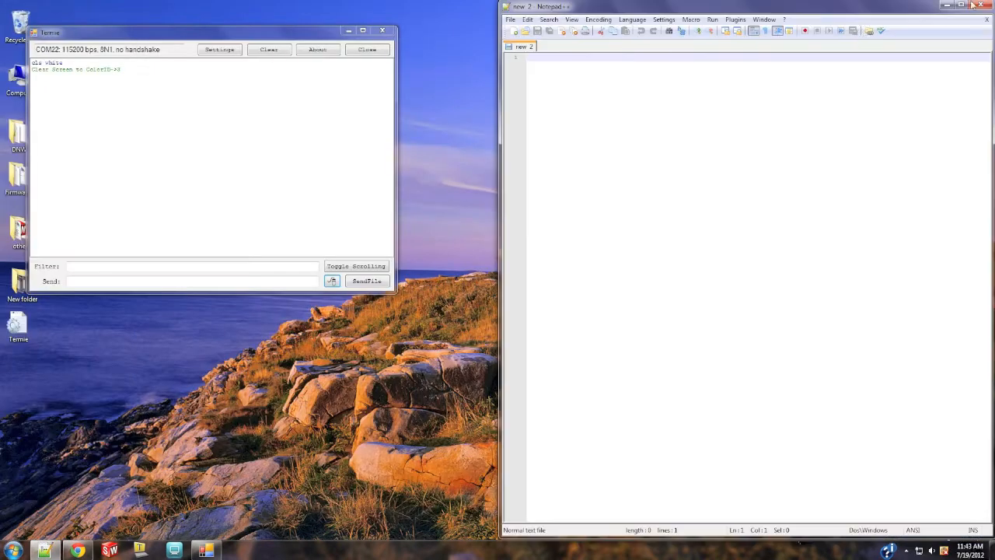
text(cls whi)
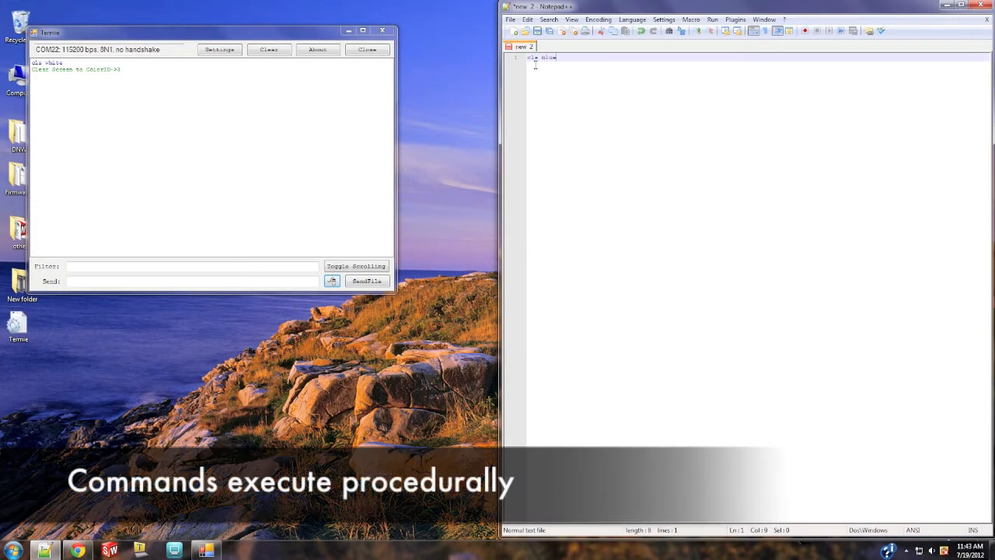
text(pause 1000)
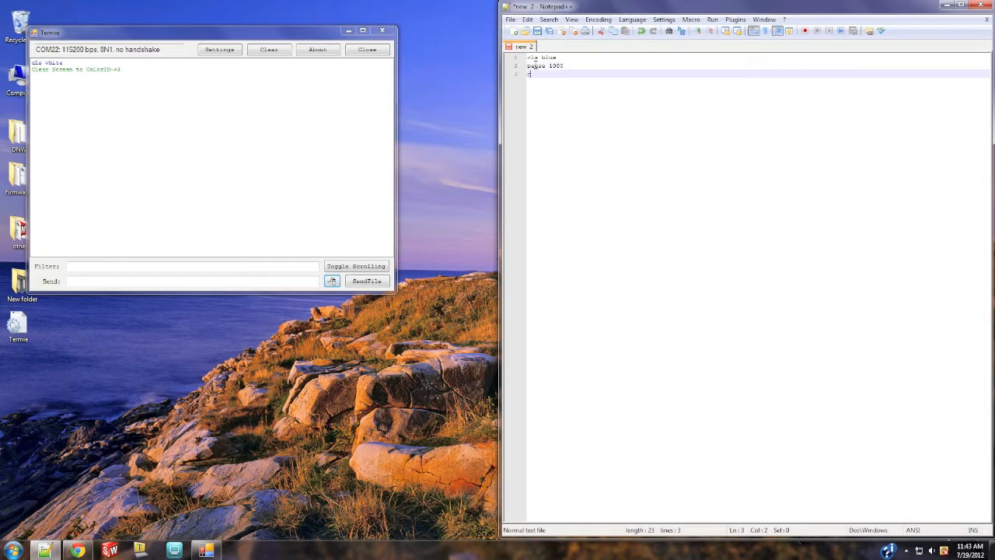
text(cls red)
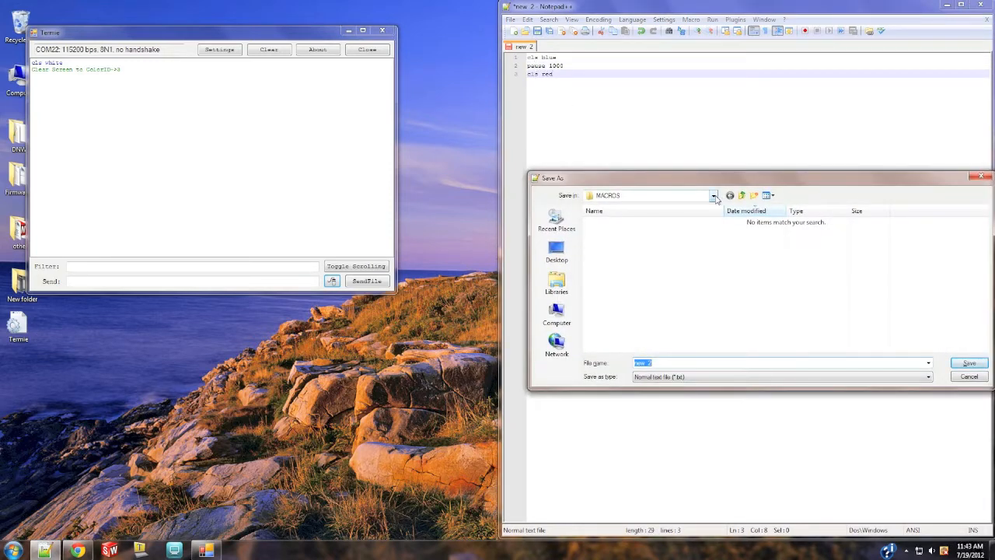
Step: Name the script test.ezm and save it into EZUSER\MACROS on the ezLCD drive
click(711, 195)
text(yrd)
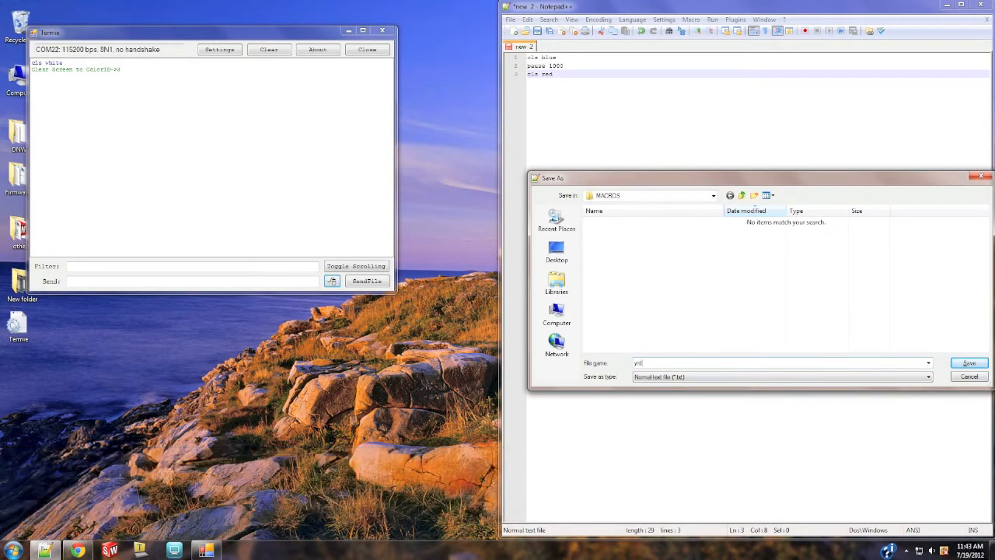
text(test)
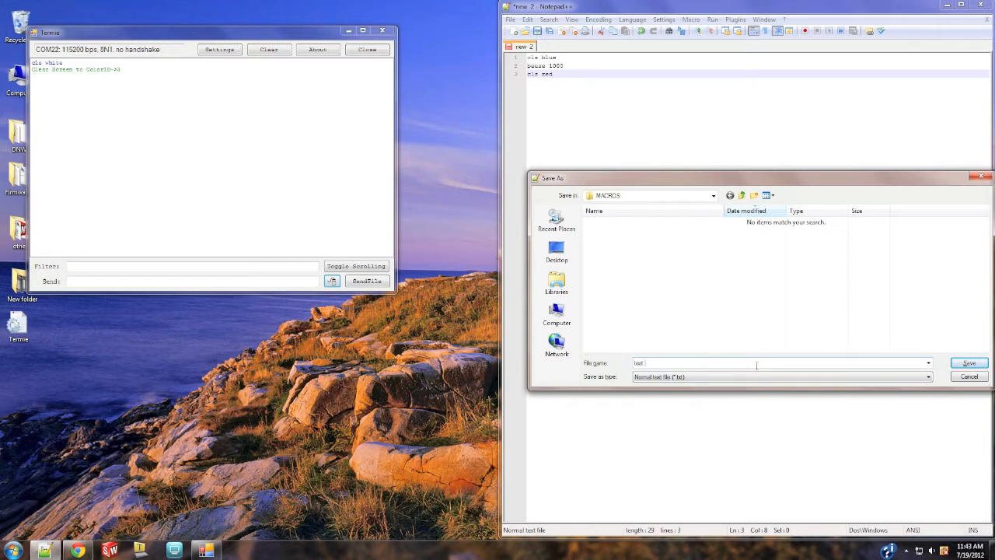
click(968, 363)
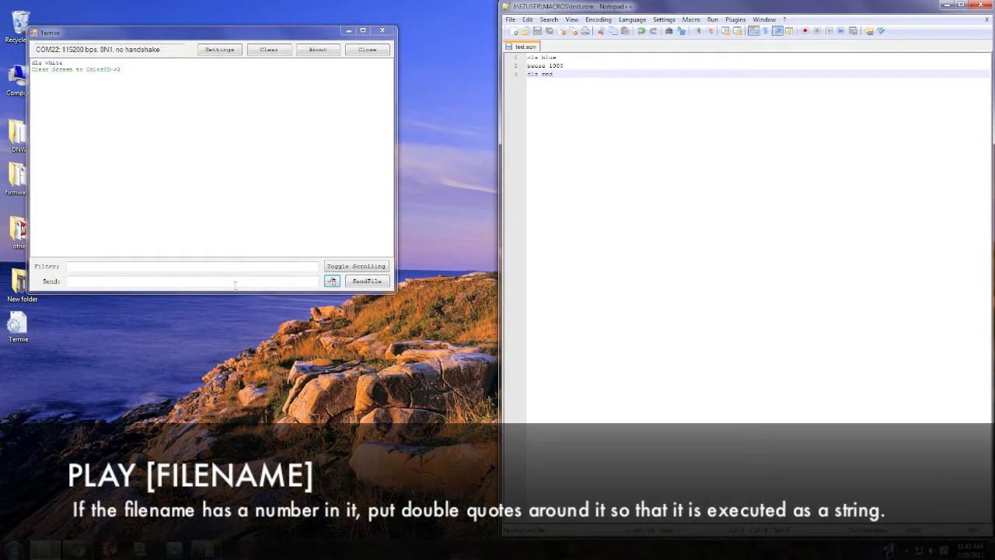
Step: Enter 'play test' in Termie's send field without sending it yet
text(play)
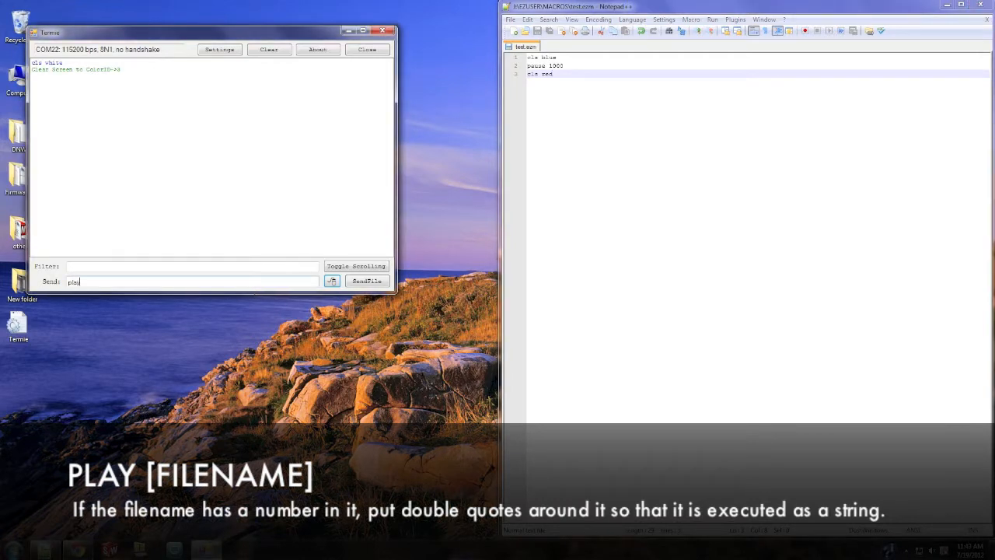
text(test)
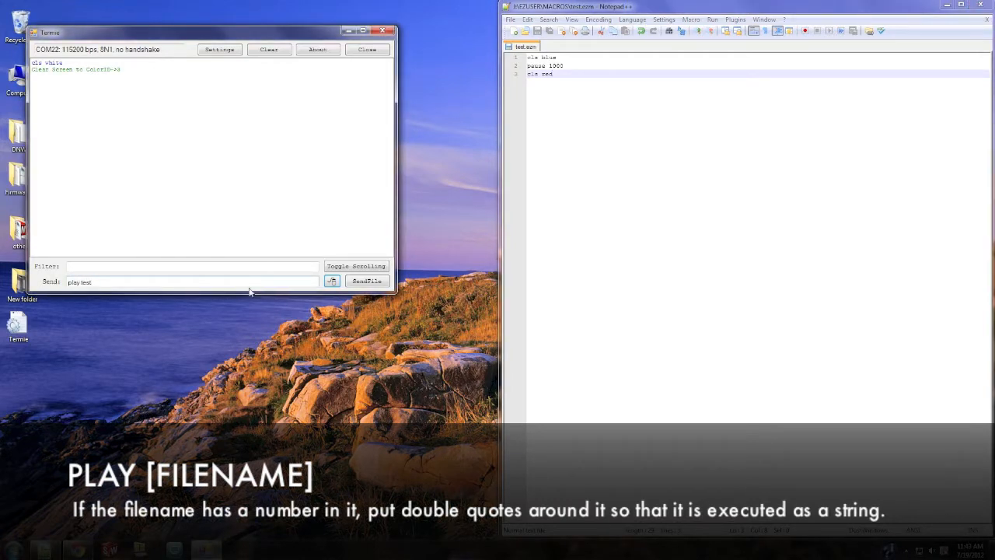